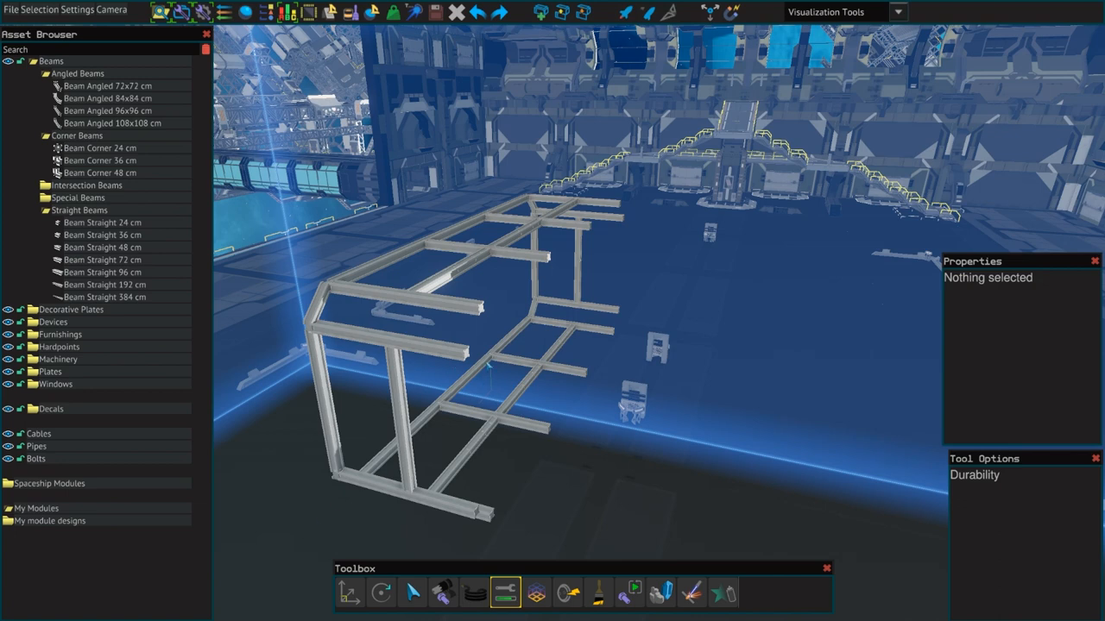
mouse_move(490, 347)
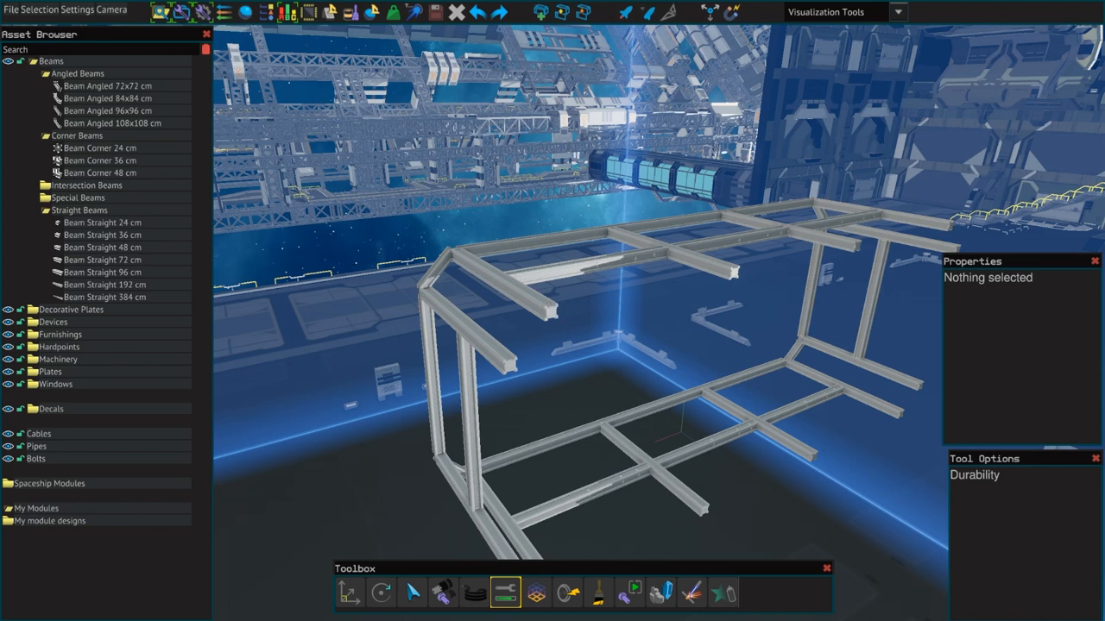
- Select the Straight 48 cm Bastium beams in the frame and review their Properties
left_click(101, 221)
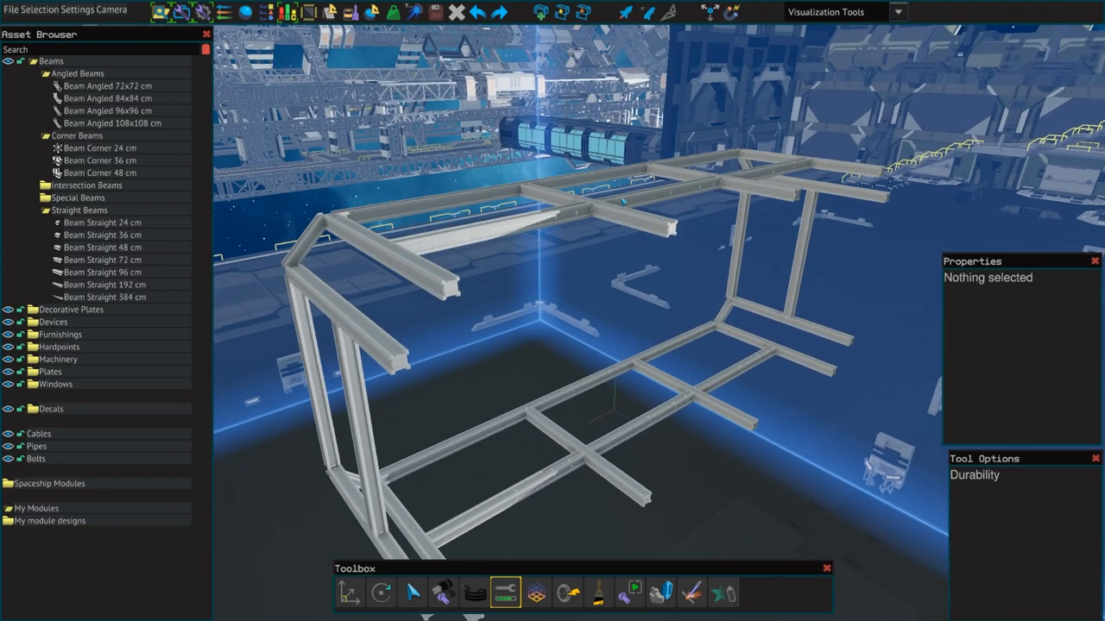
left_click(102, 221)
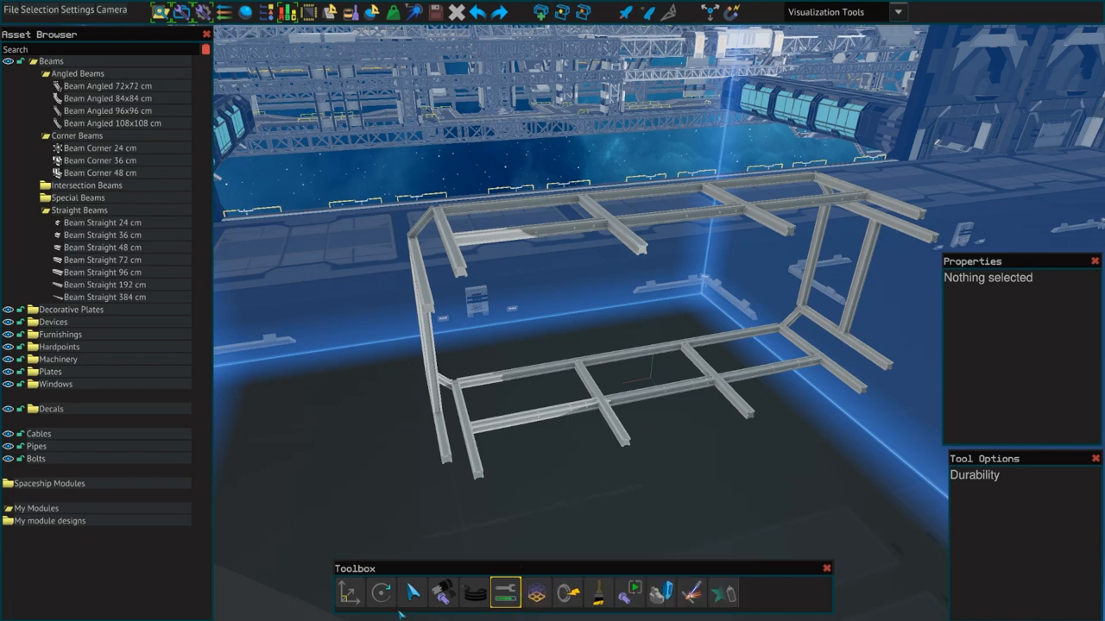
left_click(411, 600)
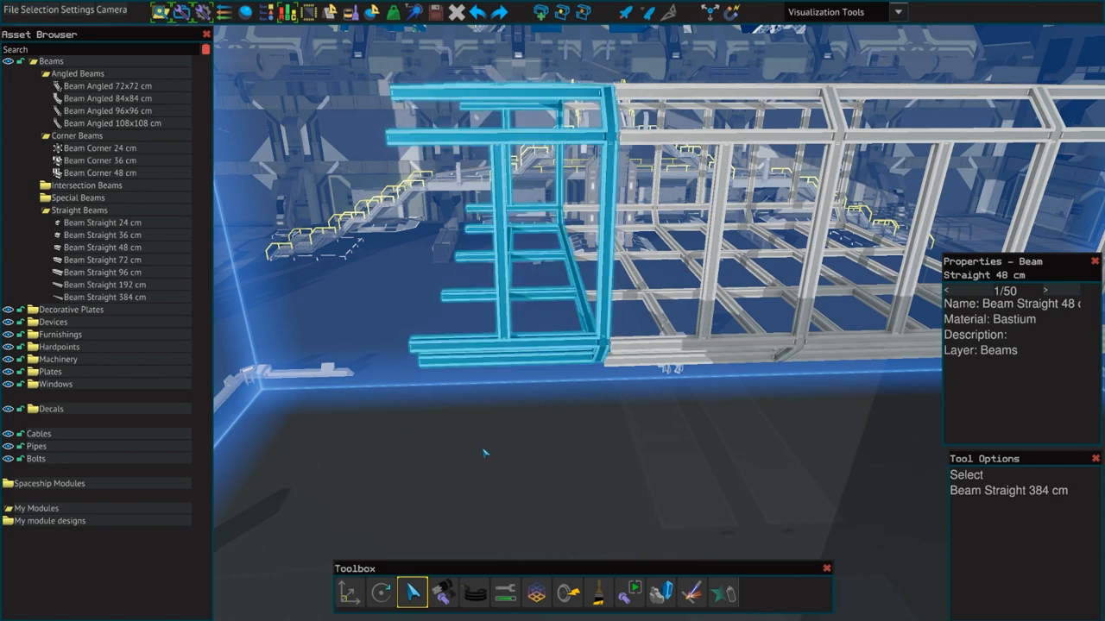
left_click(349, 594)
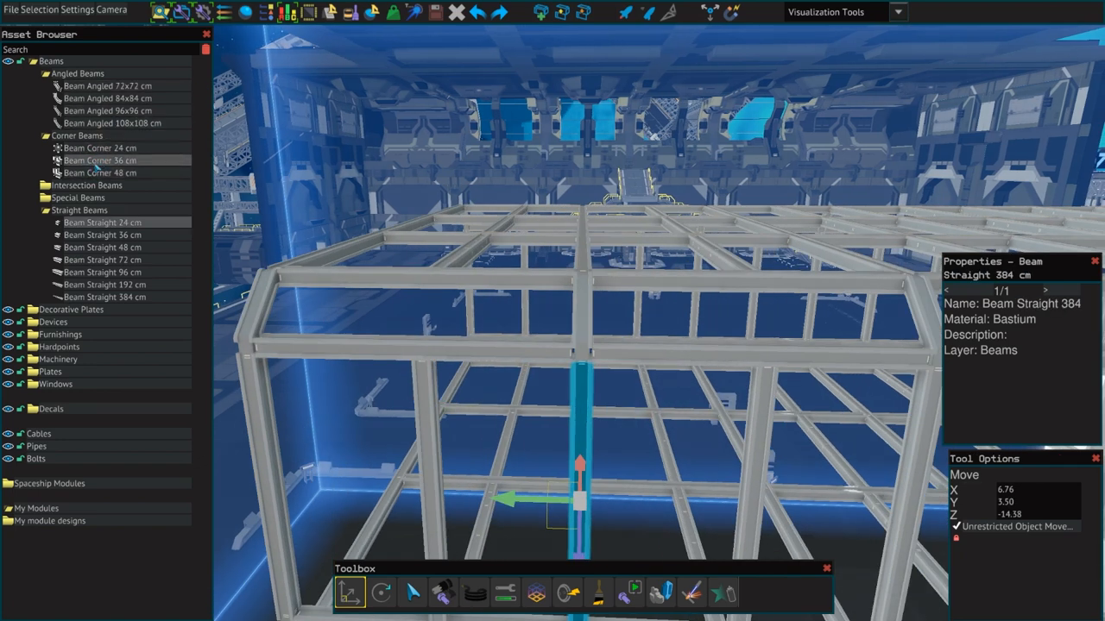
- Fix the vertical 384 cm straight beam at its position under the upper grid
left_click(86, 185)
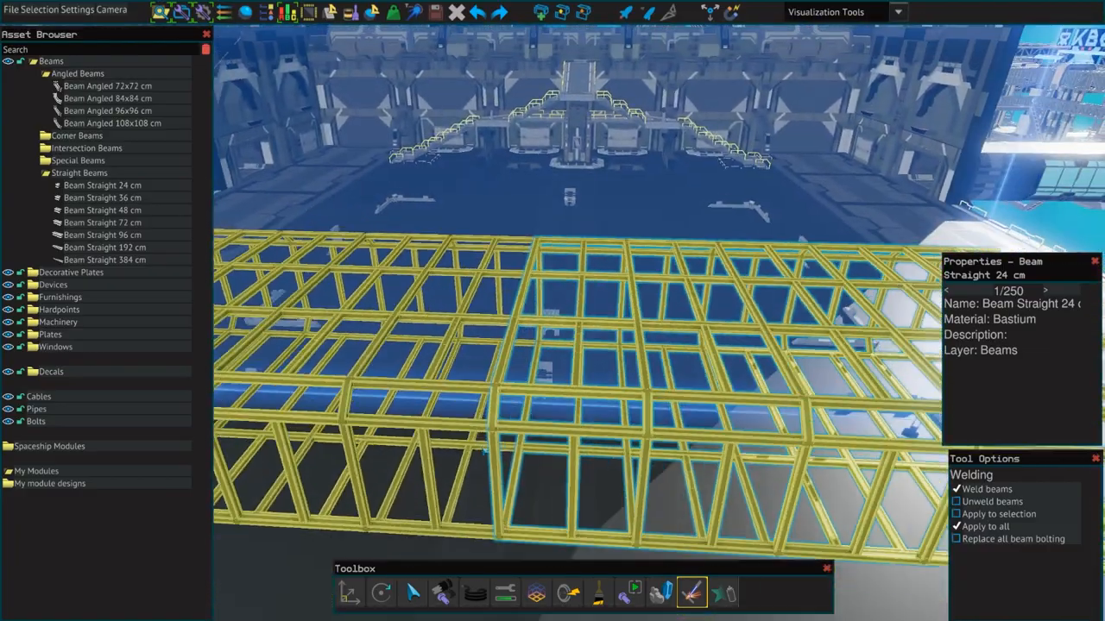
- Weld all beams of the freighter frame together with Weld beams and Apply to all
left_click(31, 335)
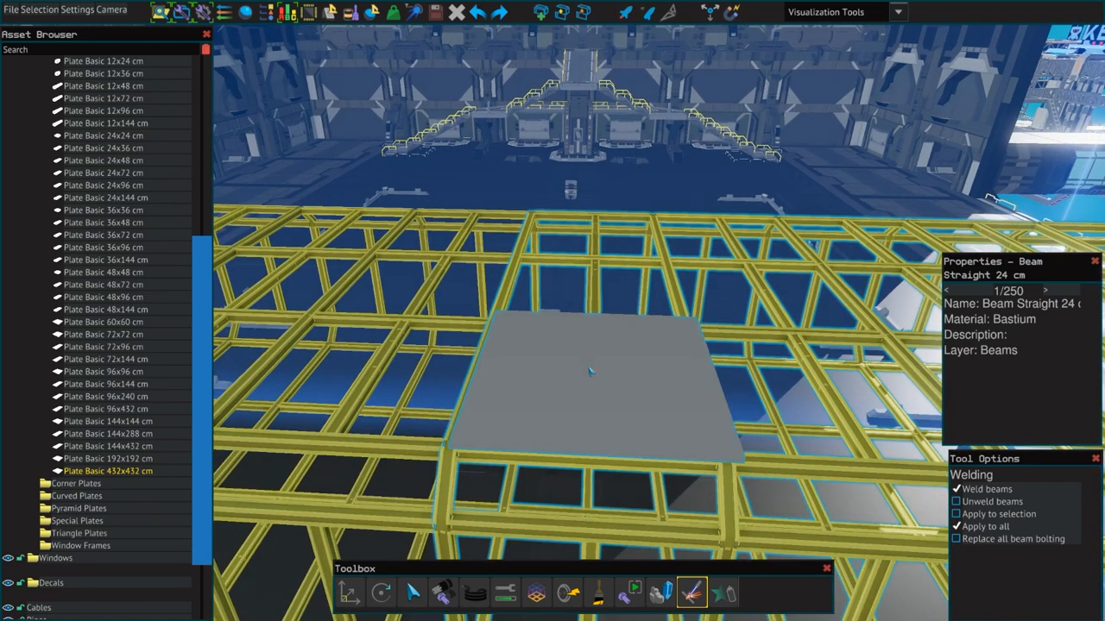
left_click(591, 376)
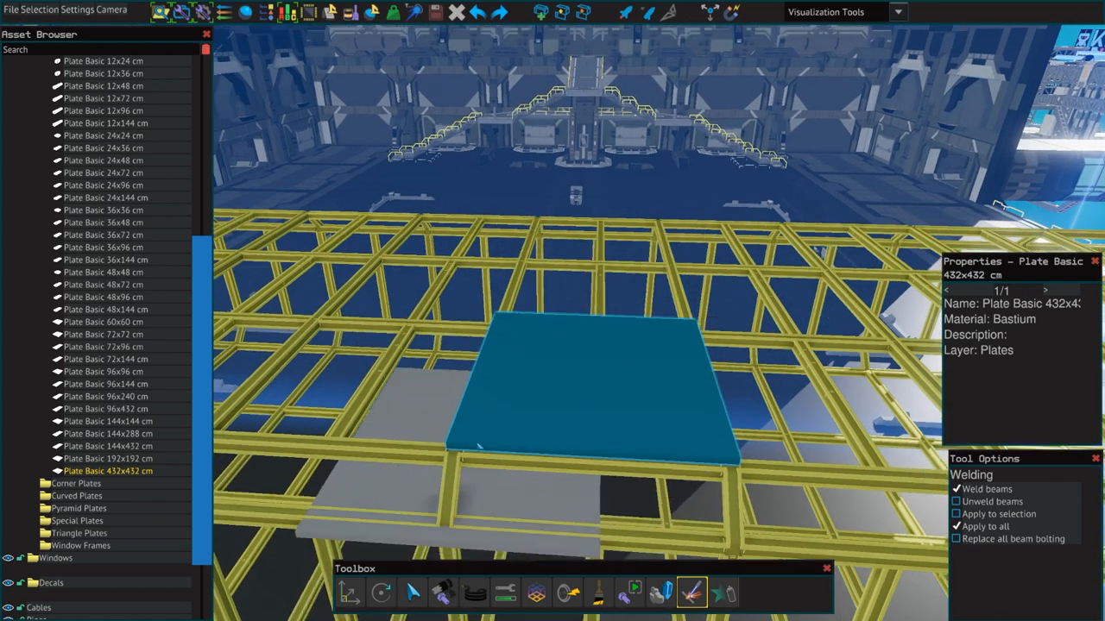
left_click(633, 597)
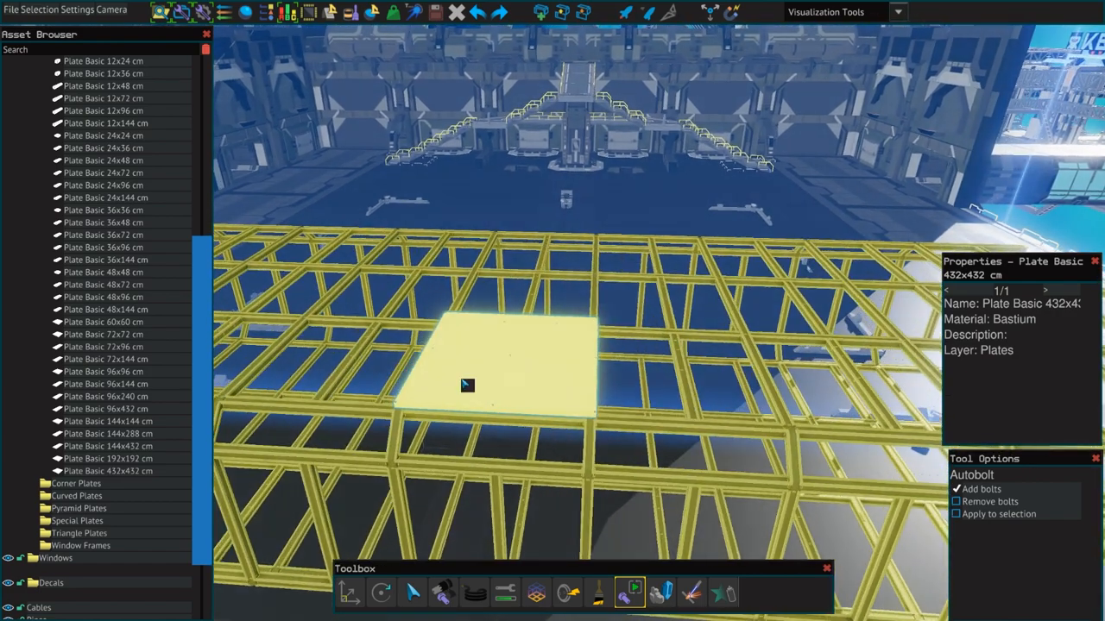
left_click(411, 597)
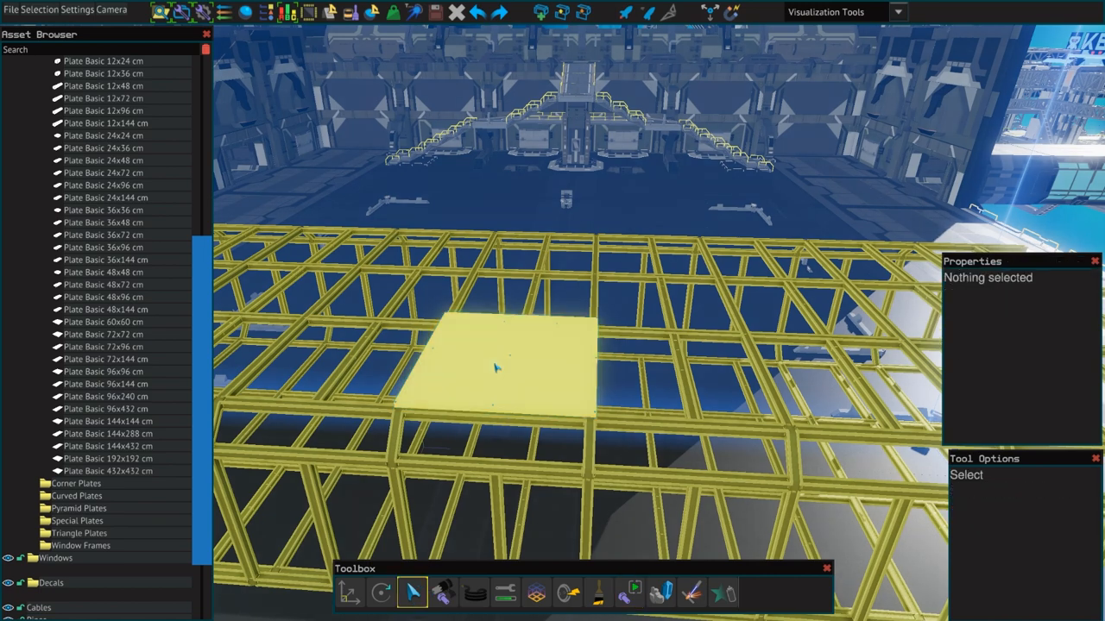
left_click(501, 371)
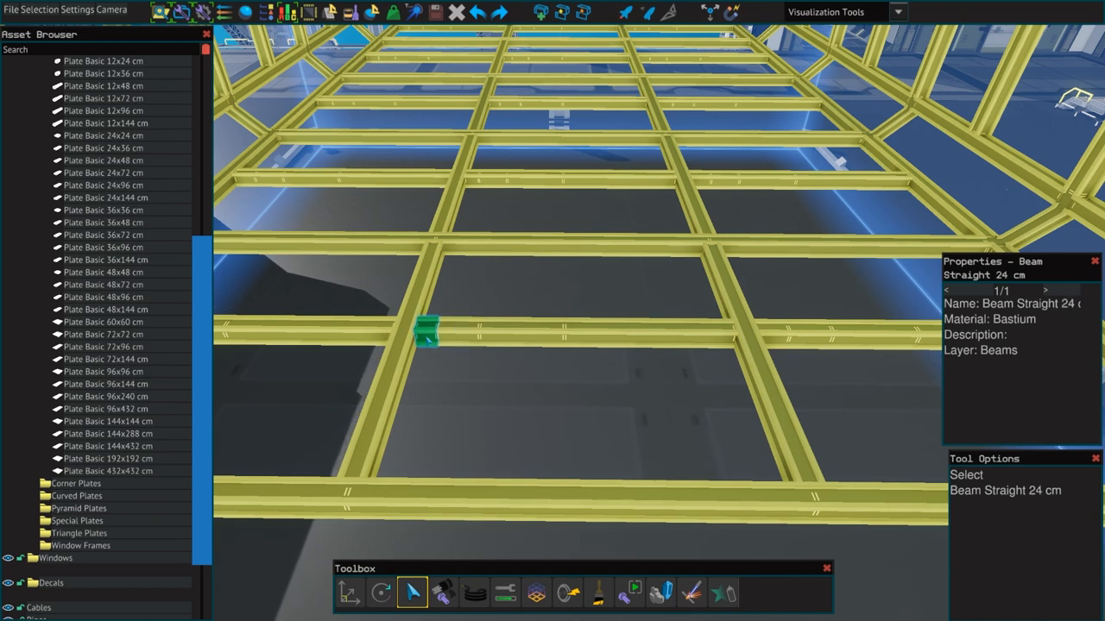
left_click(438, 328)
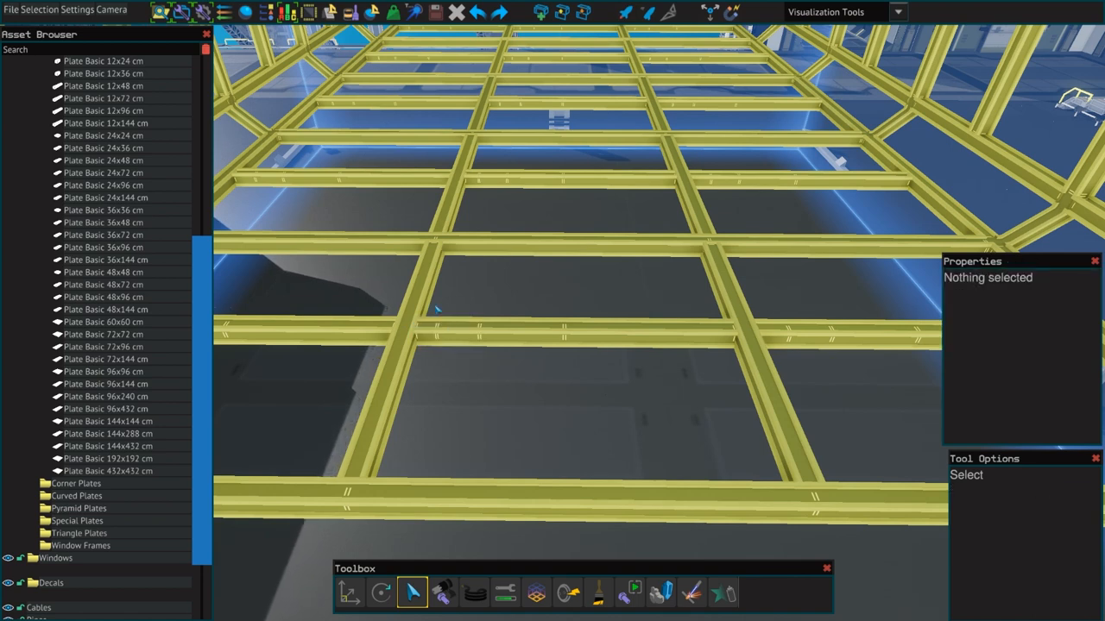
left_click(561, 335)
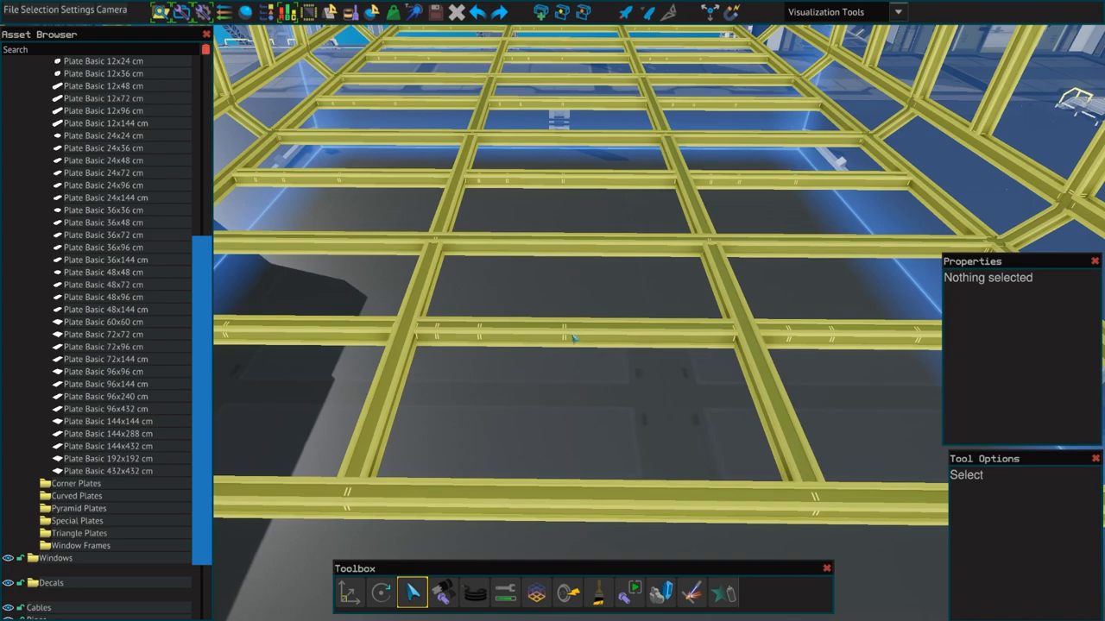
mouse_move(447, 326)
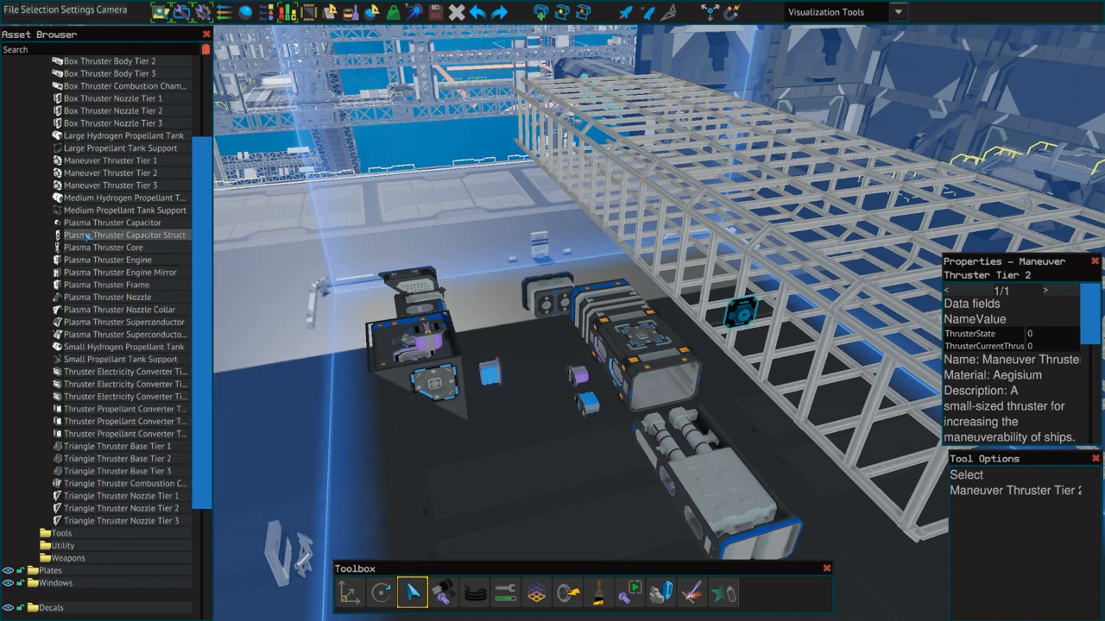
mouse_move(112, 222)
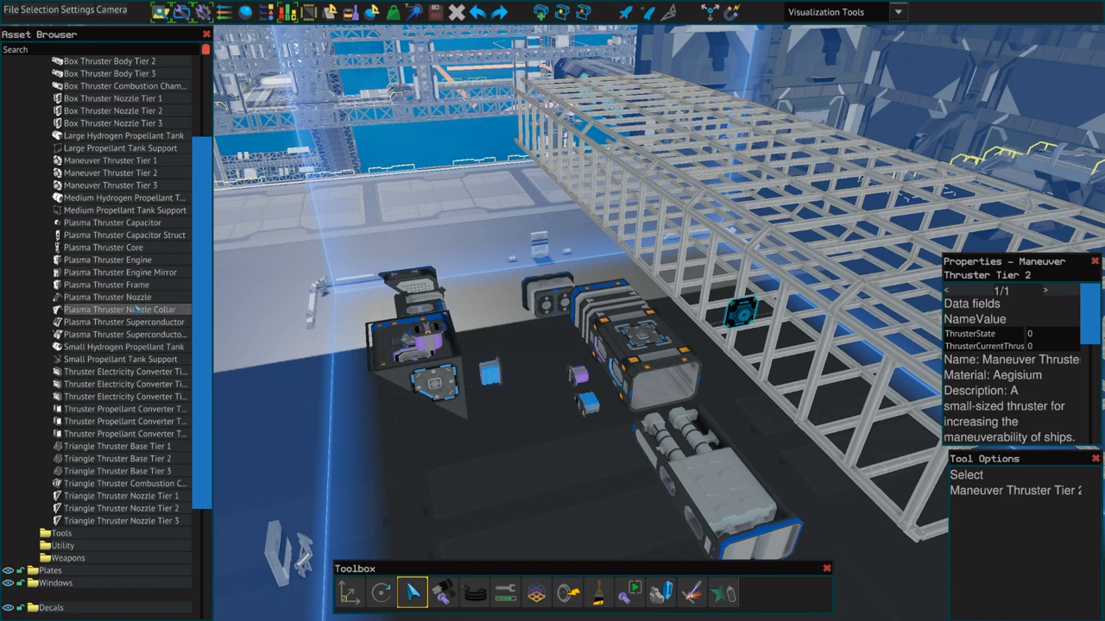
mouse_move(124, 323)
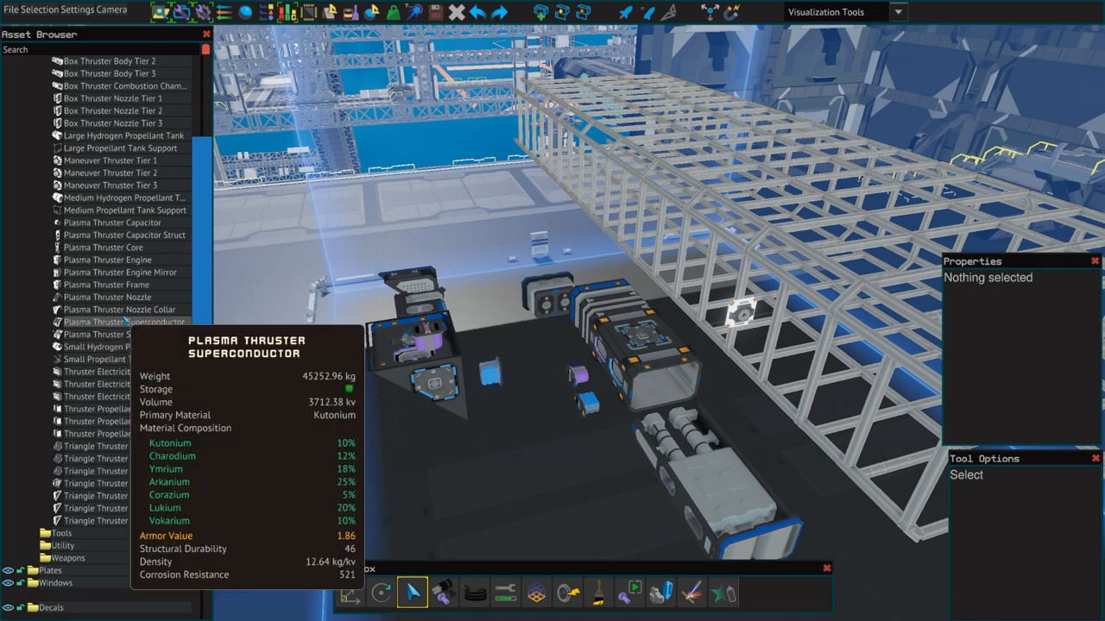
mouse_move(121, 309)
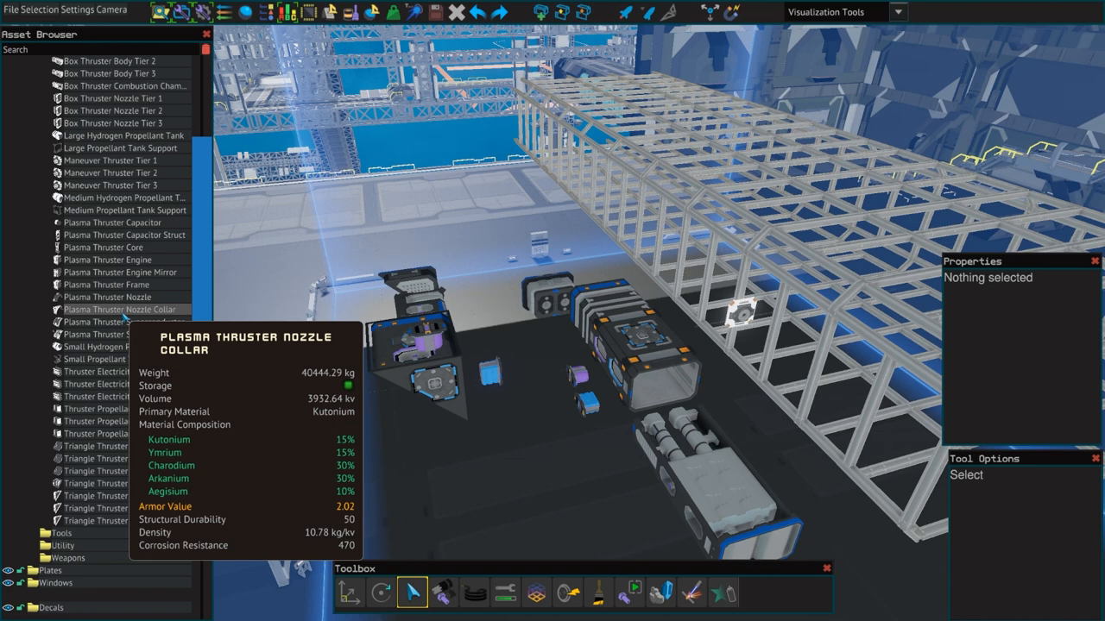
mouse_move(106, 284)
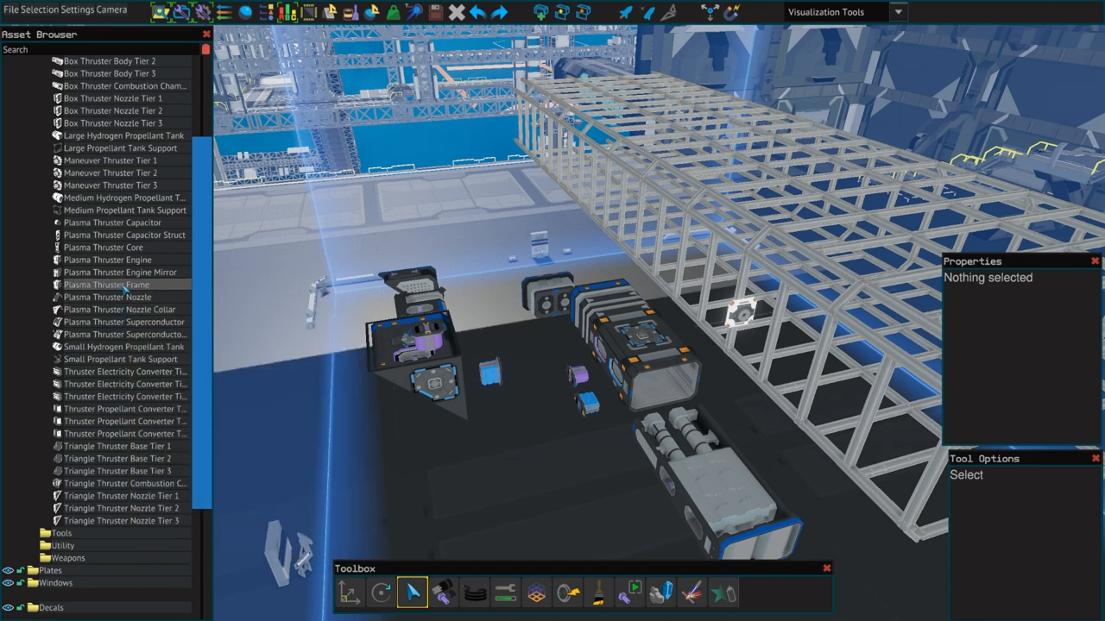
mouse_move(107, 285)
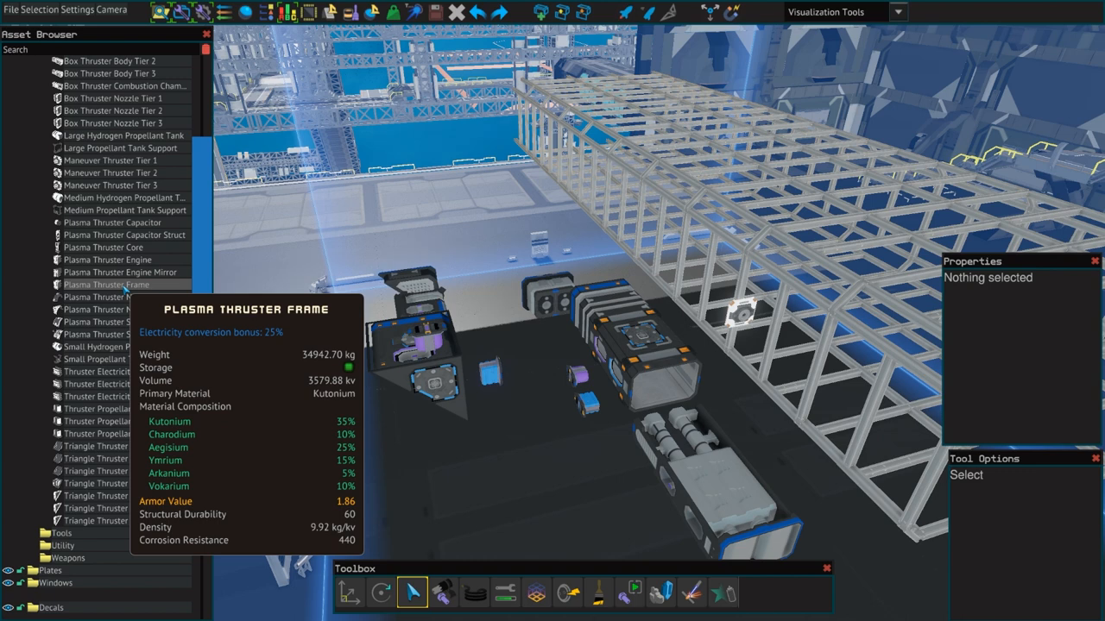
mouse_move(97, 335)
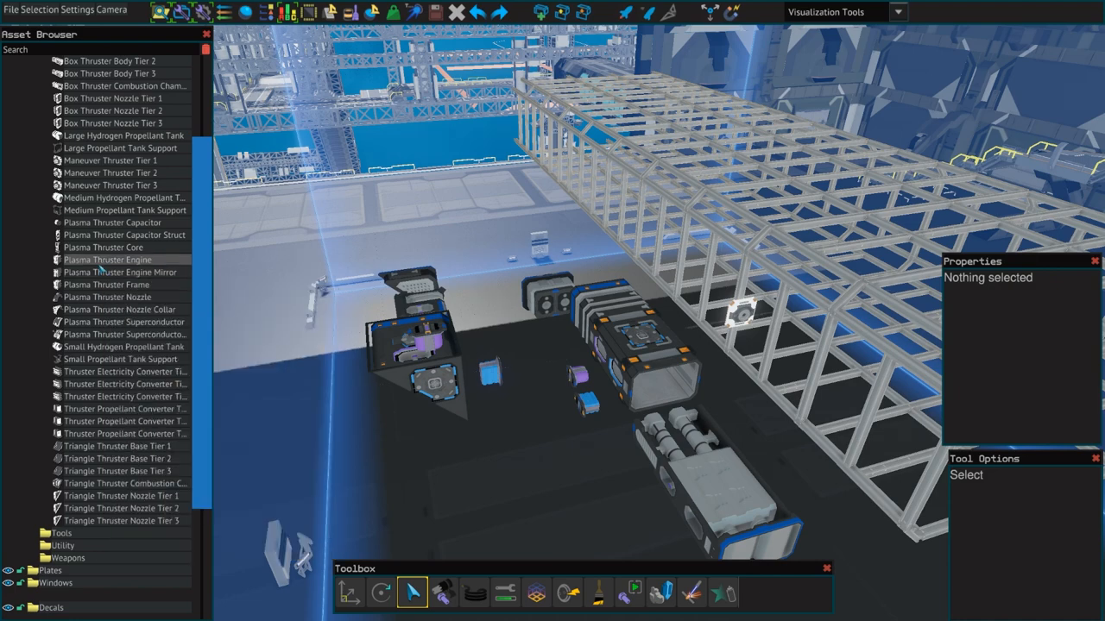
mouse_move(124, 234)
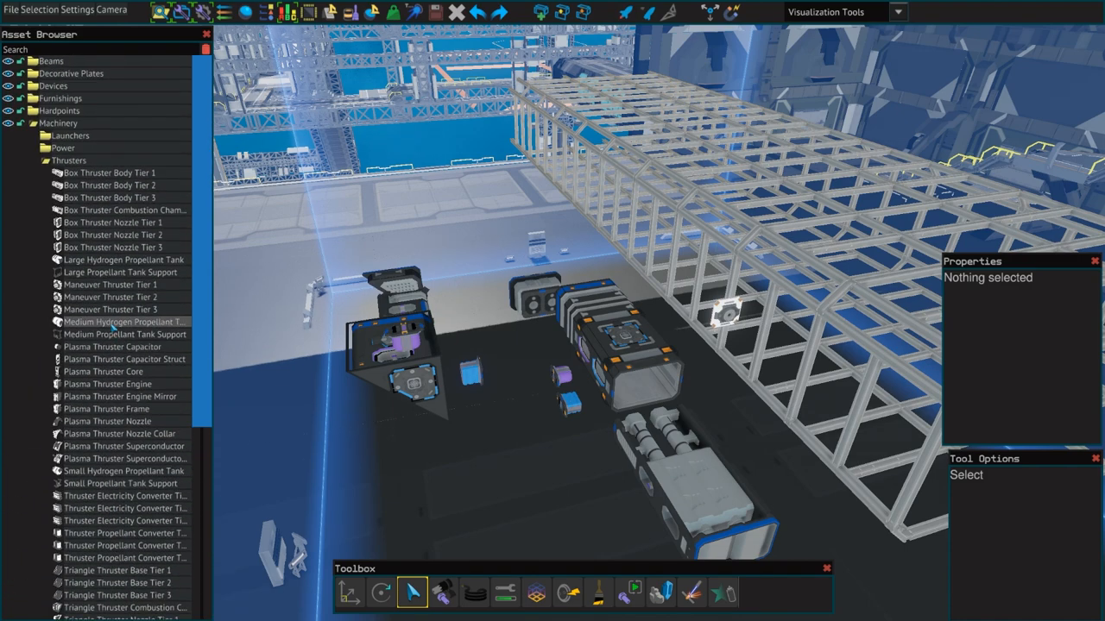
- Expand the Hardpoints category to list the Box Thruster Body tiers
left_click(725, 314)
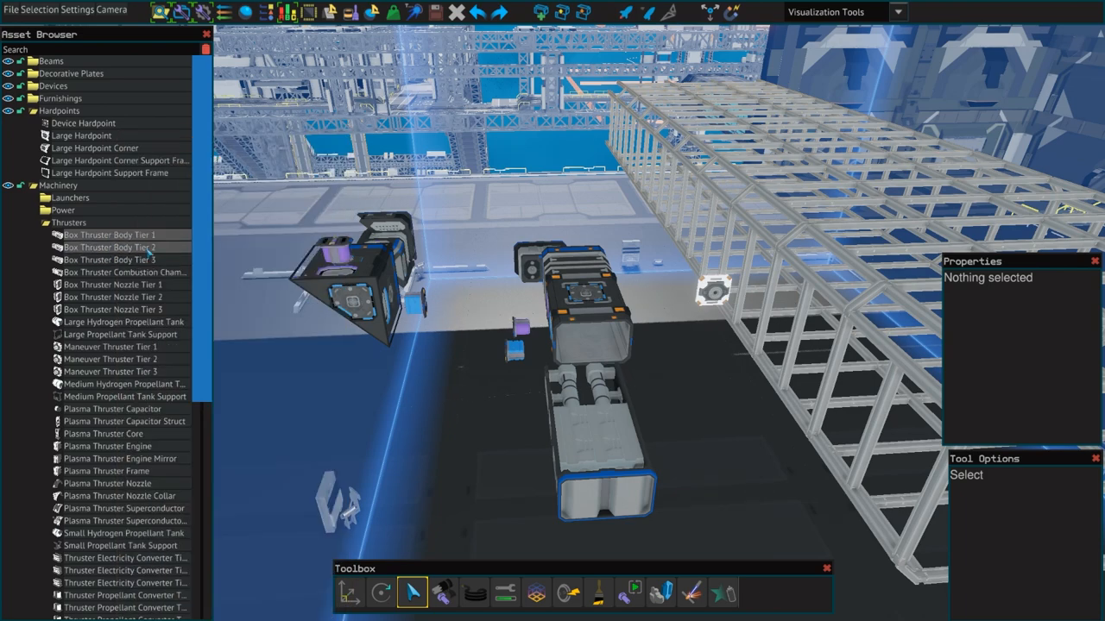
mouse_move(111, 259)
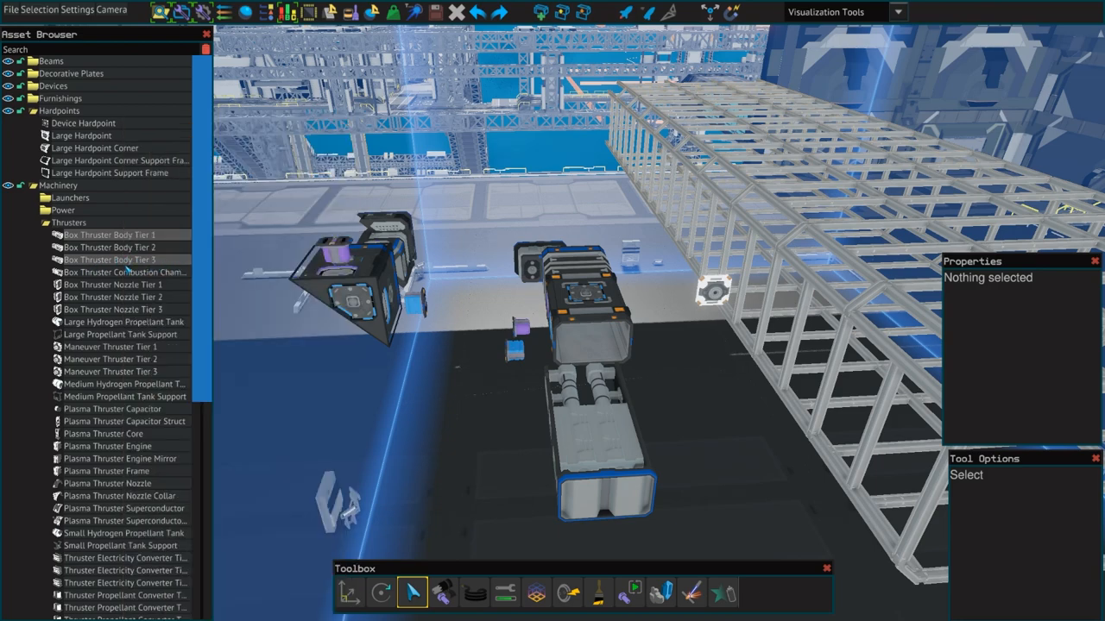
mouse_move(110, 259)
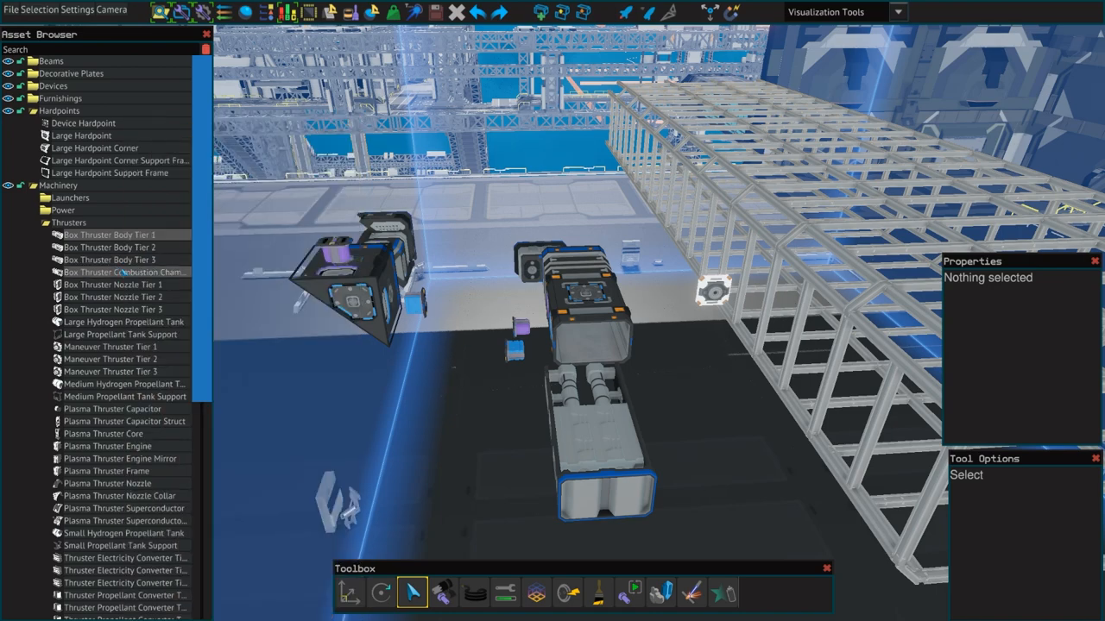
scroll("down", 3)
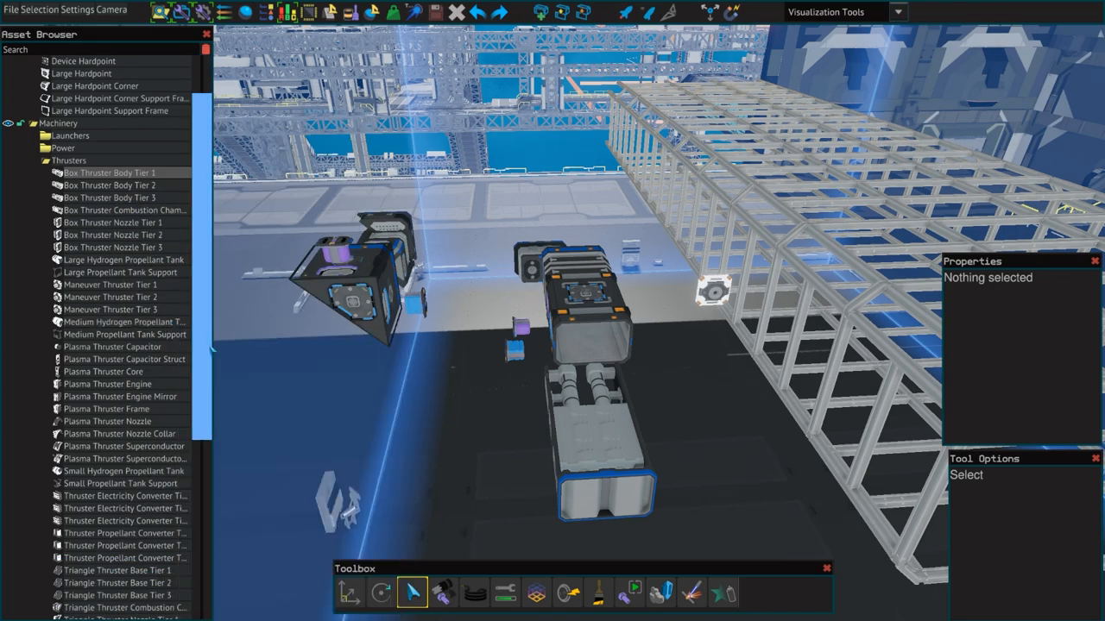
scroll("down", 3)
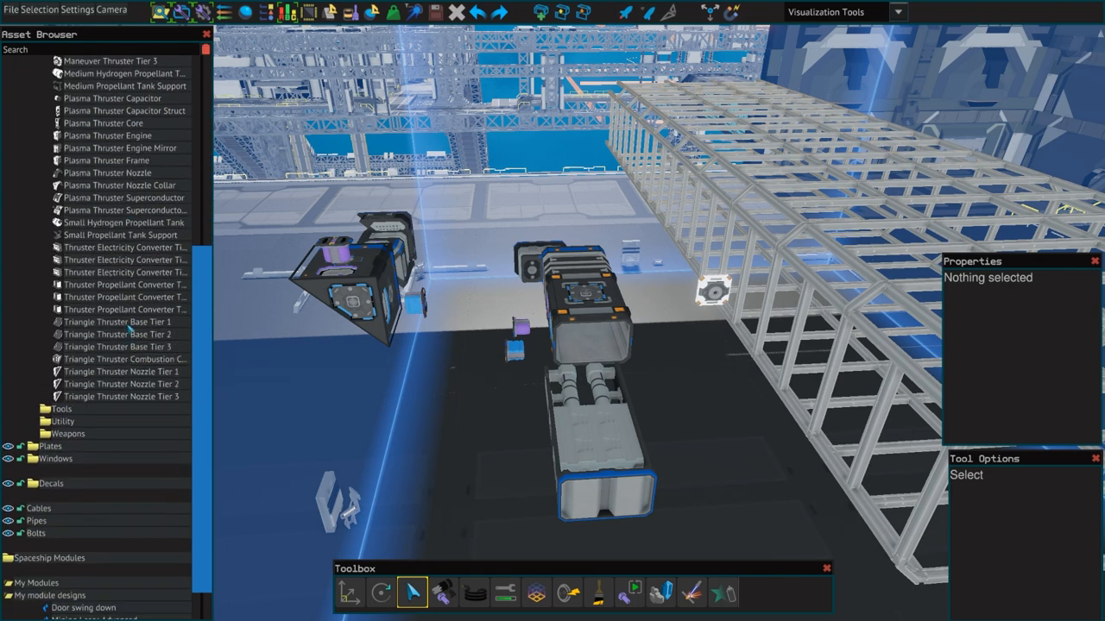
mouse_move(115, 323)
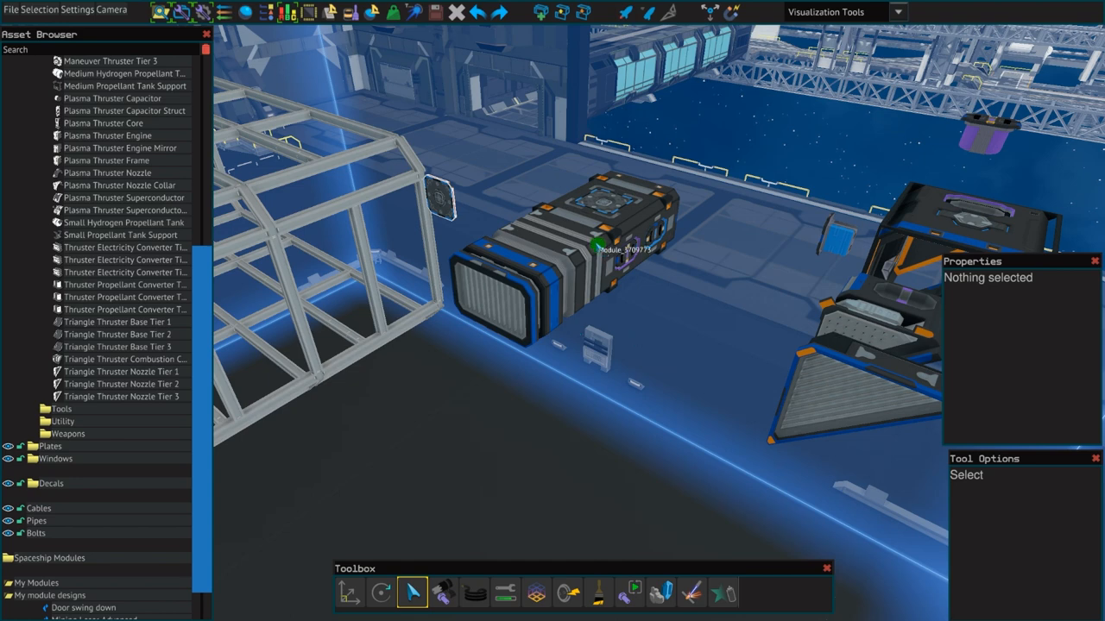
- Save the selected thruster assembly as a module named 'Box Thrus' under My module designs
left_click(594, 251)
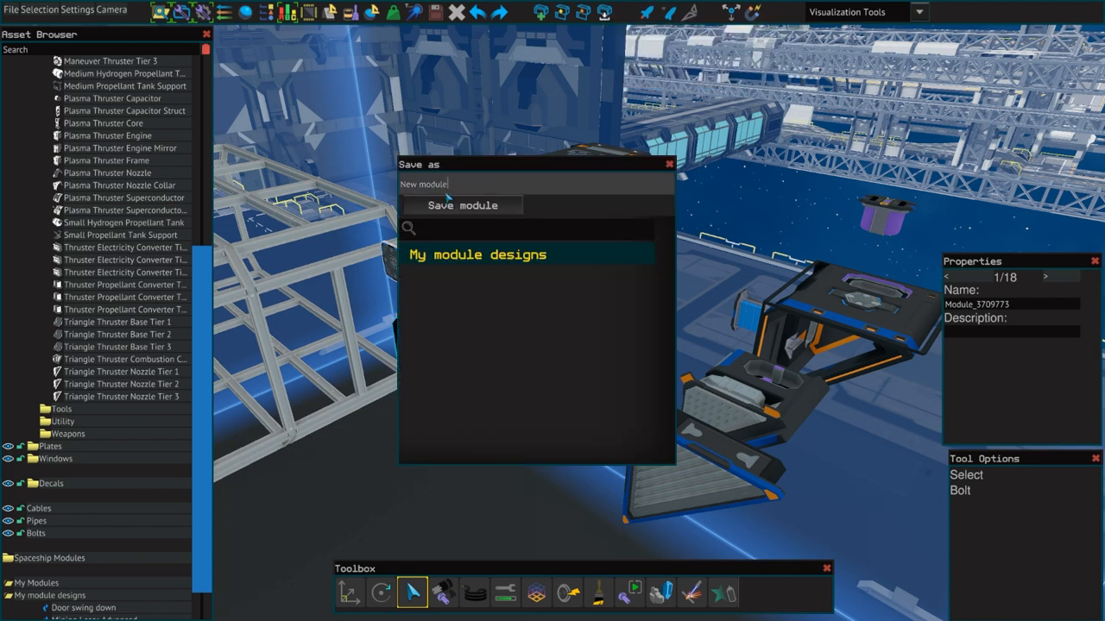
type("Ti")
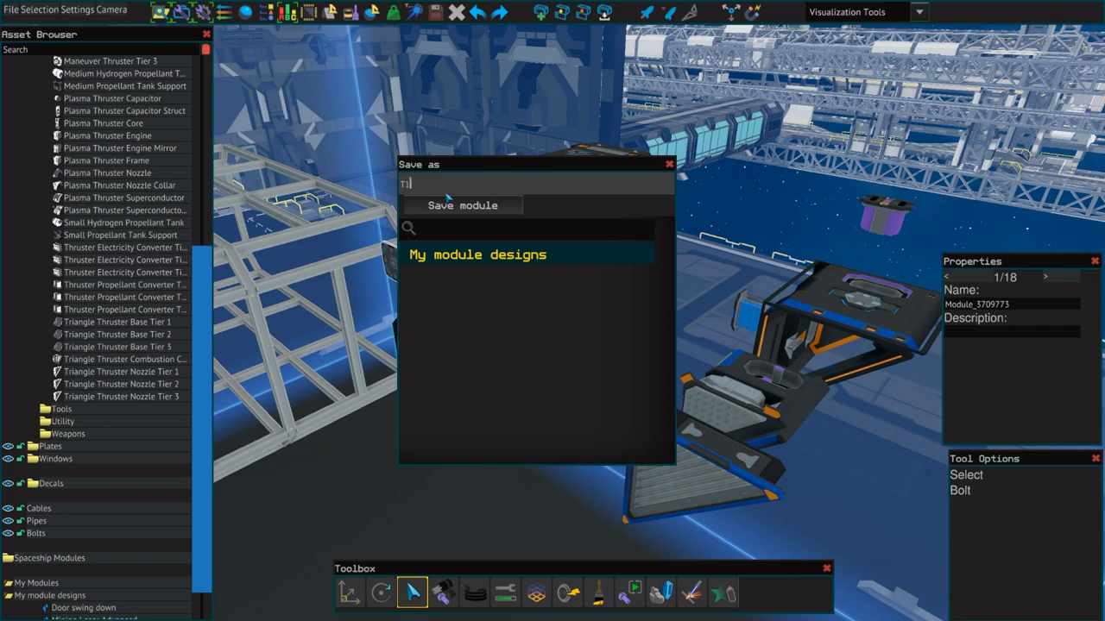
type("Box Thrus")
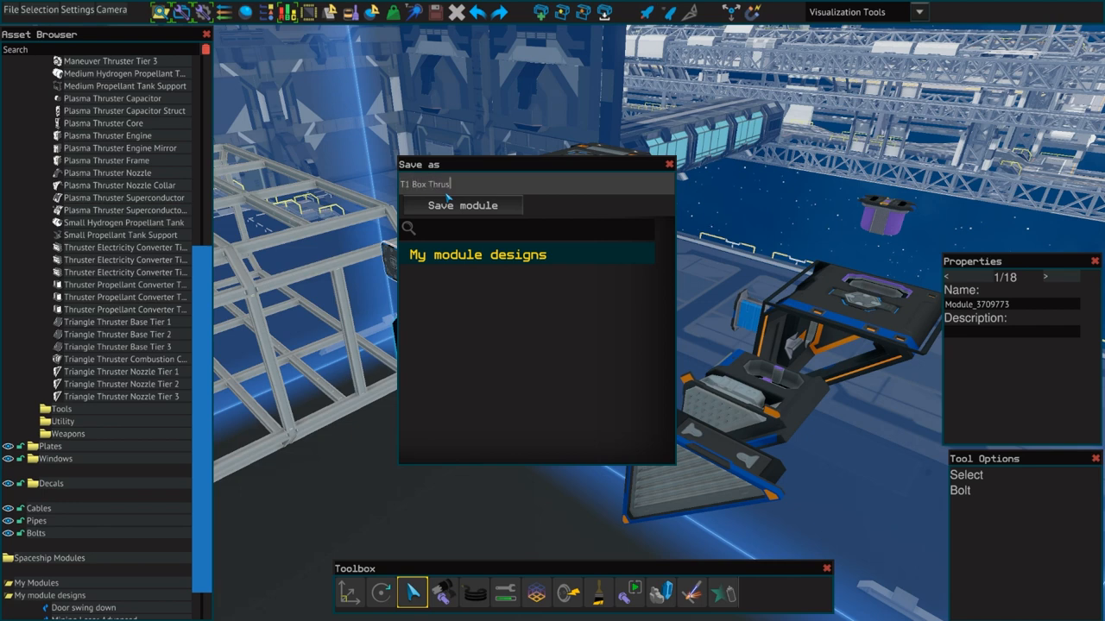
left_click(462, 205)
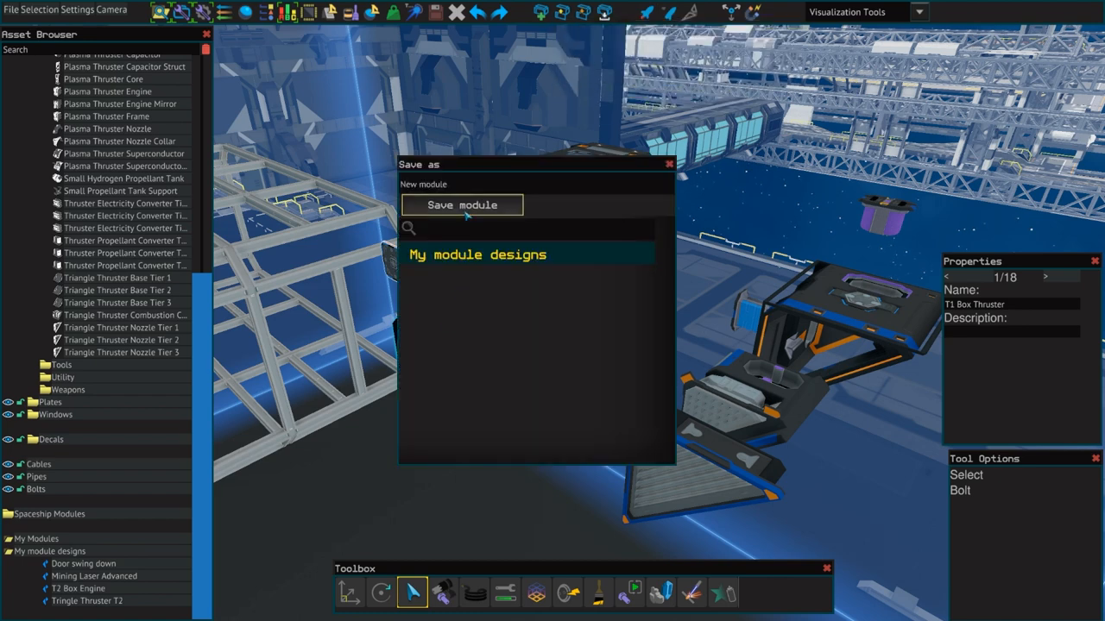
left_click(461, 204)
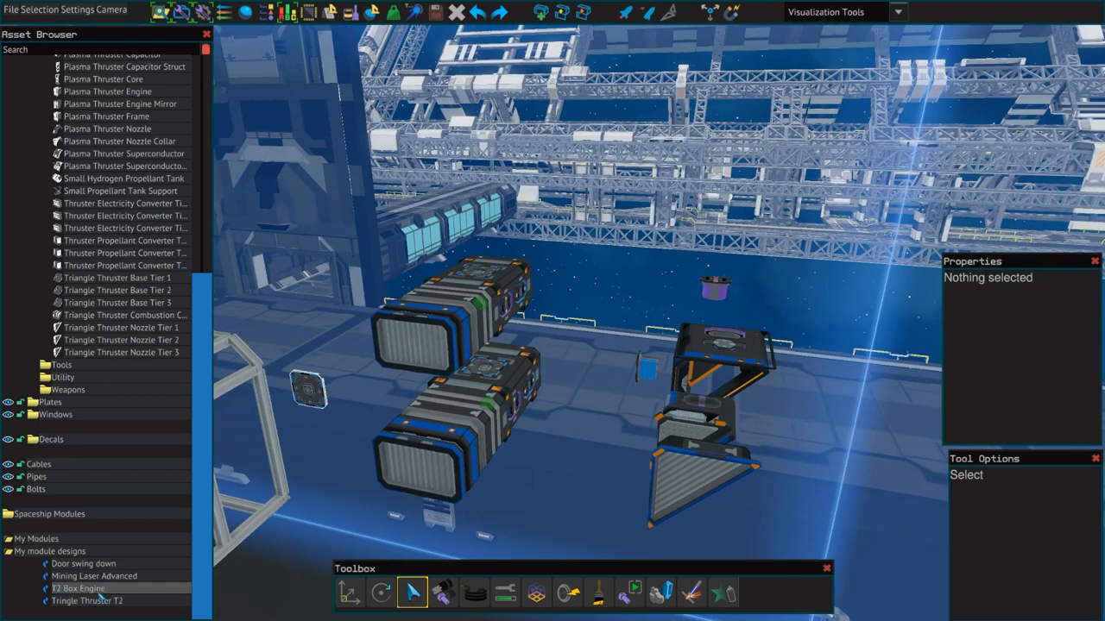
- Position the box thruster modules side by side next to the triangular thruster
left_click(86, 600)
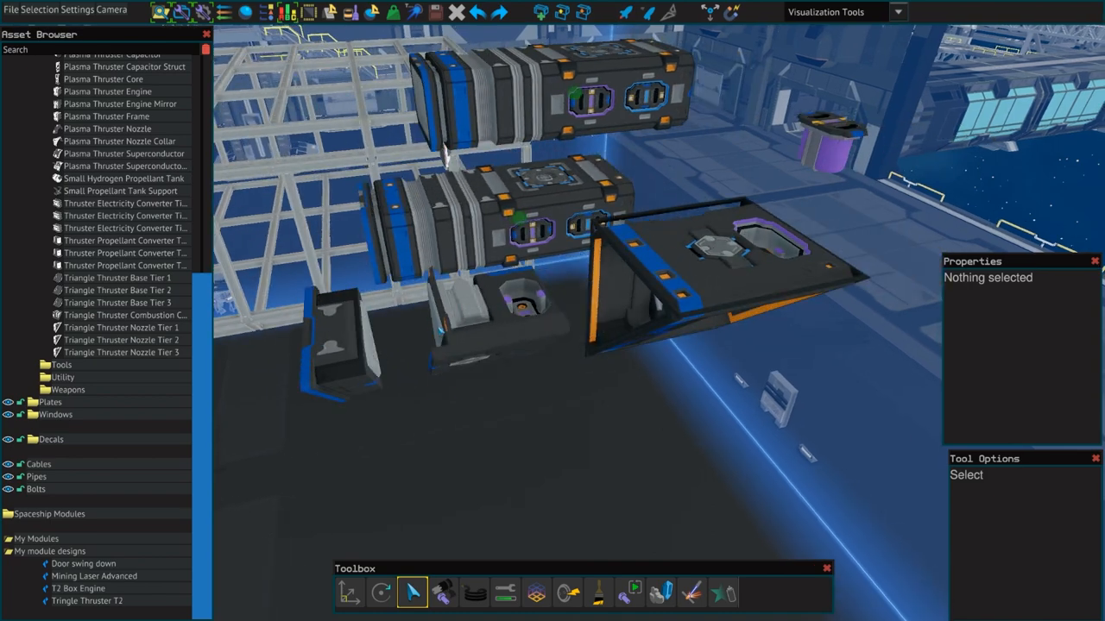
left_click(124, 314)
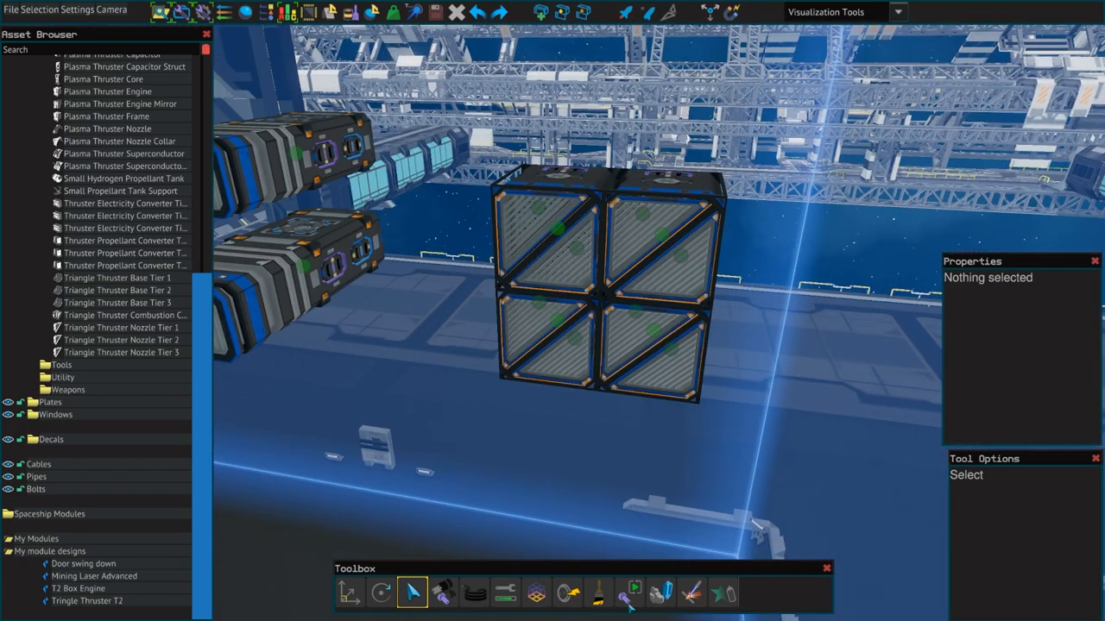
- Drop a Bastium Device Hardpoint onto the box thruster beneath the girders
left_click(635, 599)
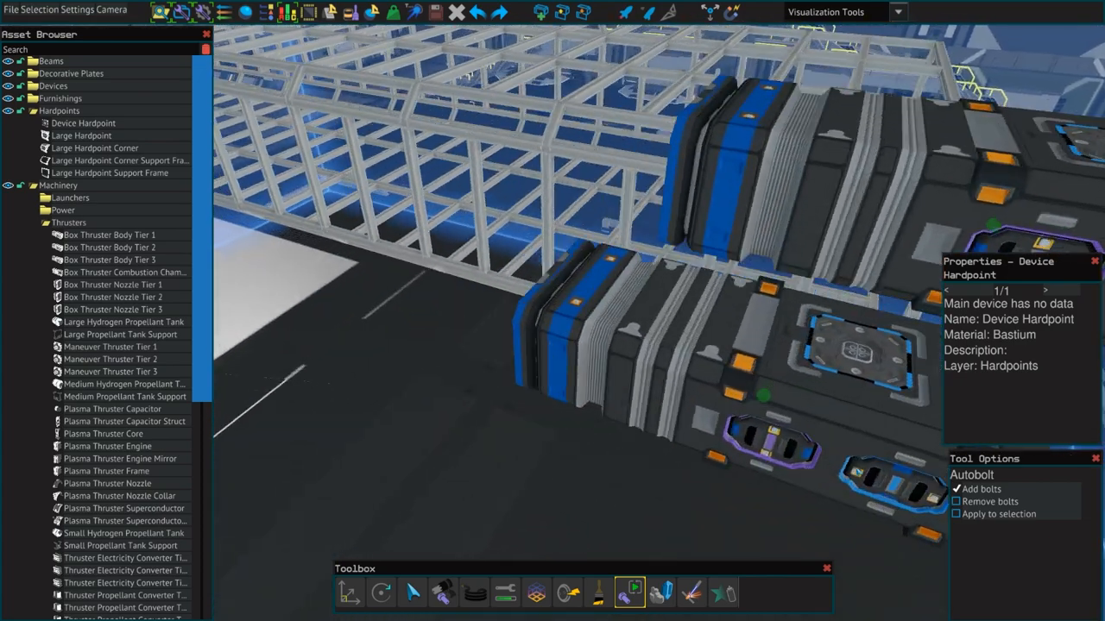
left_click(414, 594)
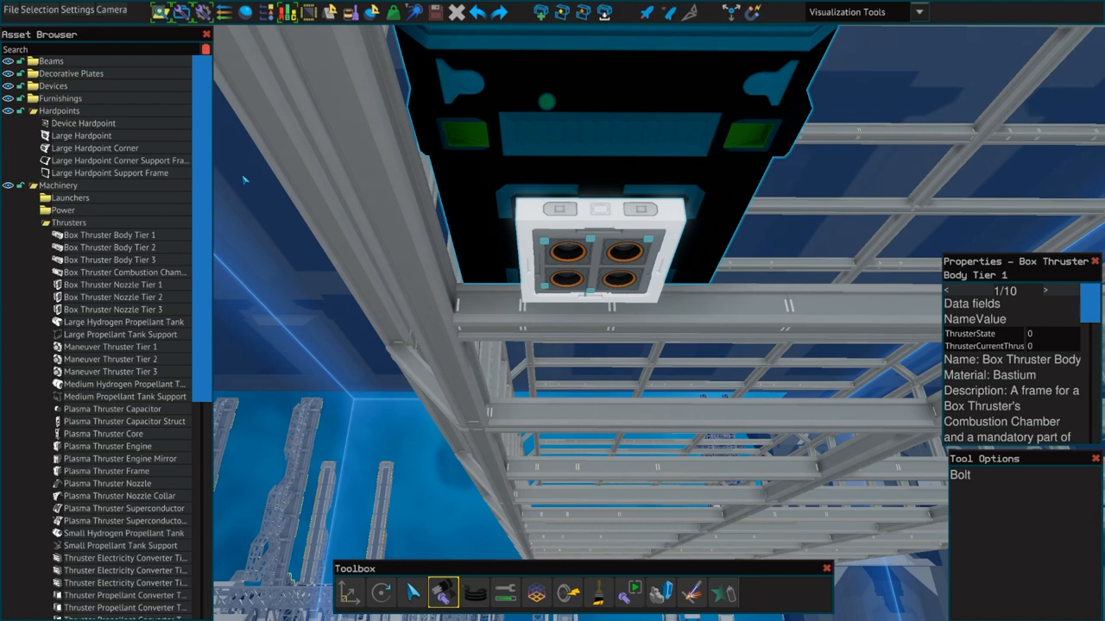
- Place a Beam Straight 72 cm from Straight Beams against the side of the box thruster
left_click(50, 60)
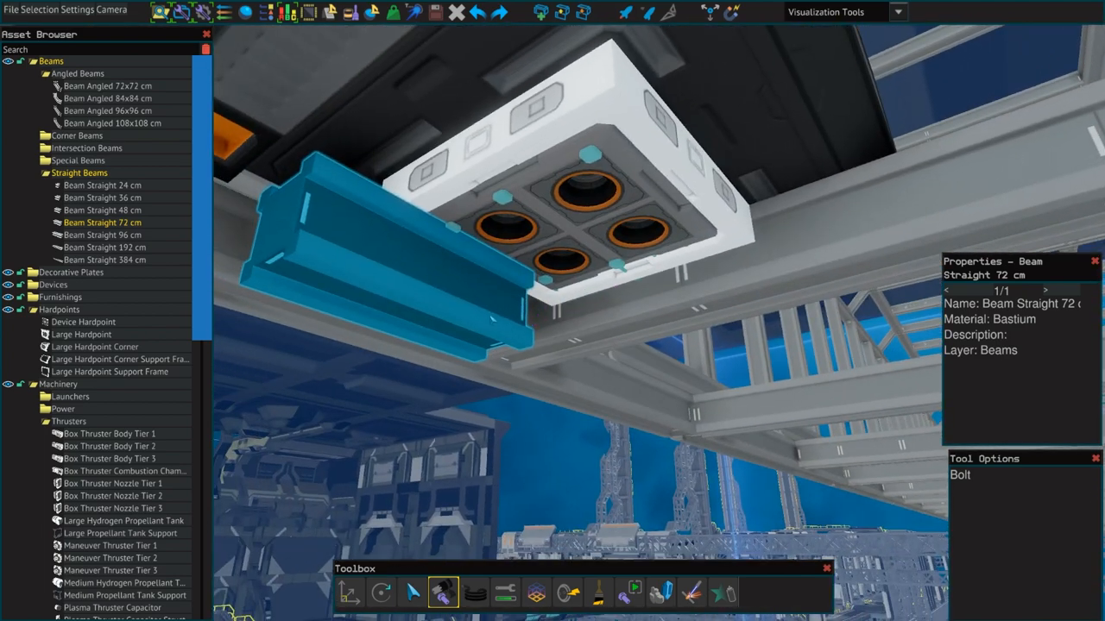
left_click(409, 596)
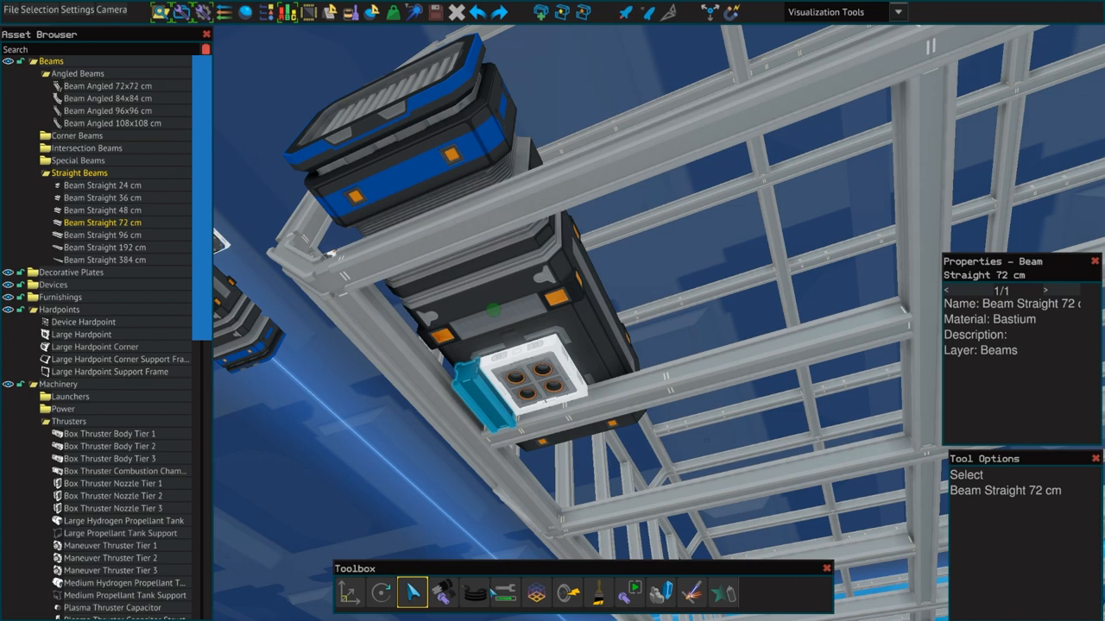
left_click(503, 598)
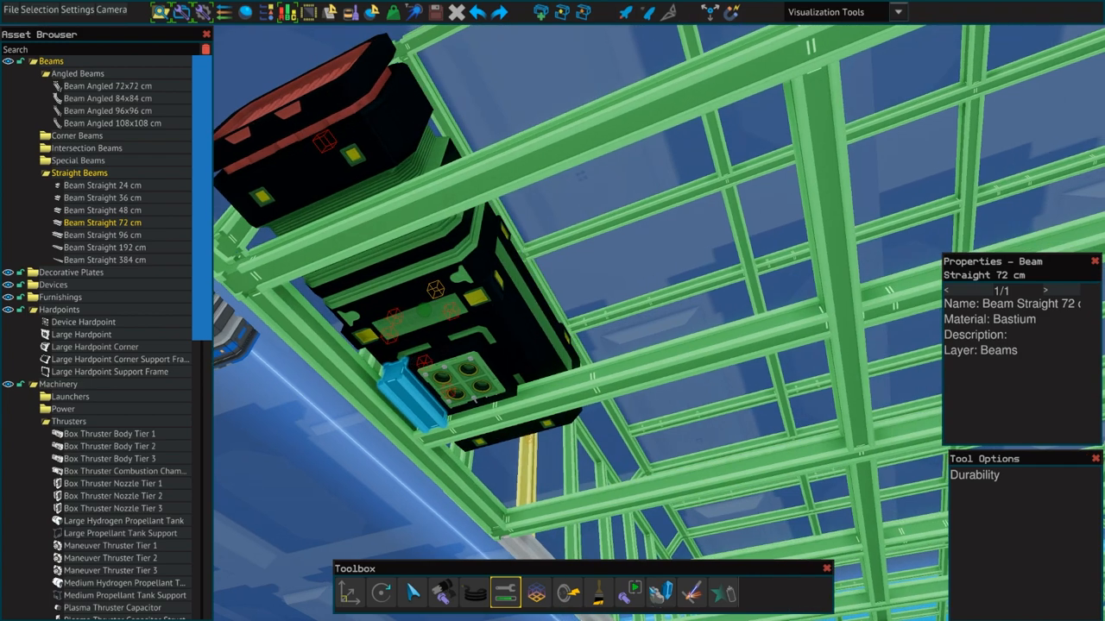
left_click(637, 594)
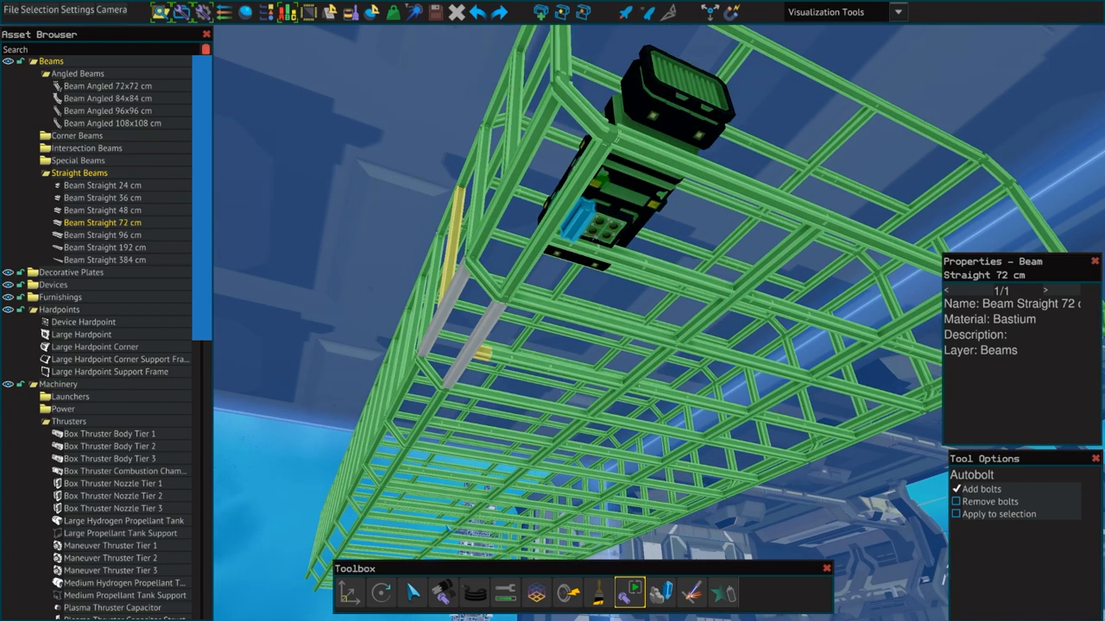
left_click(683, 595)
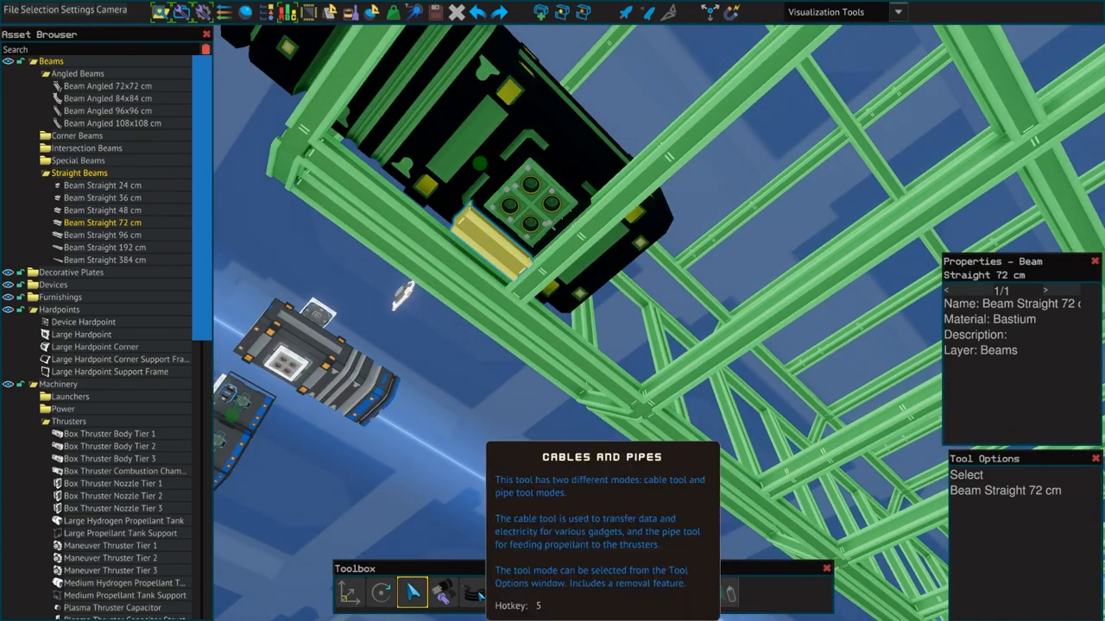
- Start a cable in Cable mode from the box thruster's connector
left_click(471, 601)
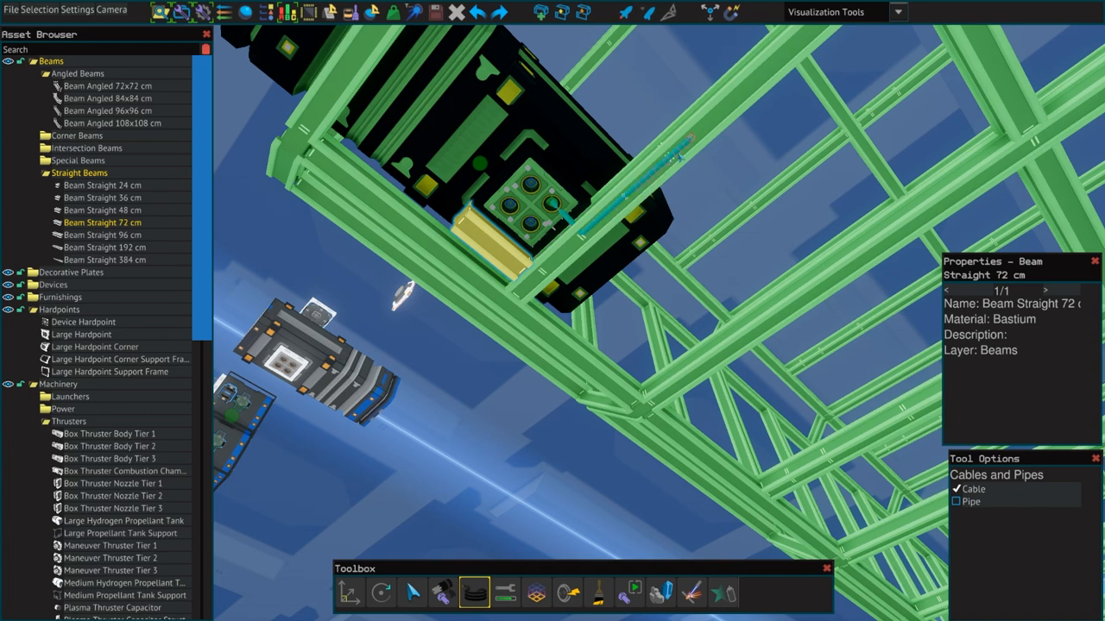
left_click(956, 503)
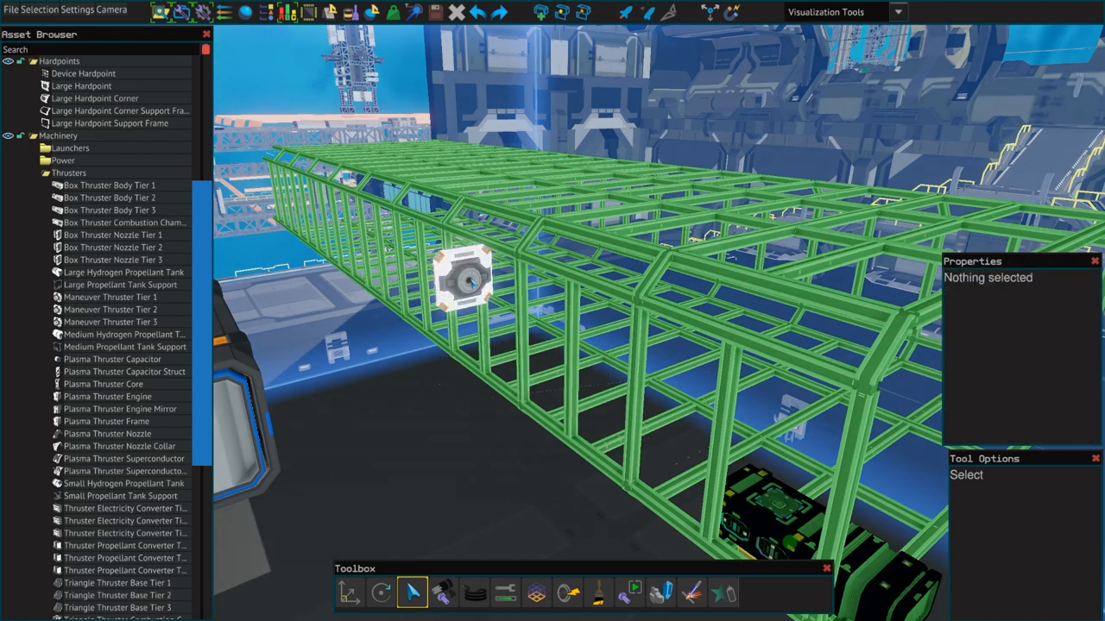
- Switch to Cables and Pipes in Cable mode to wire the Maneuver Thruster Tier 2
left_click(466, 283)
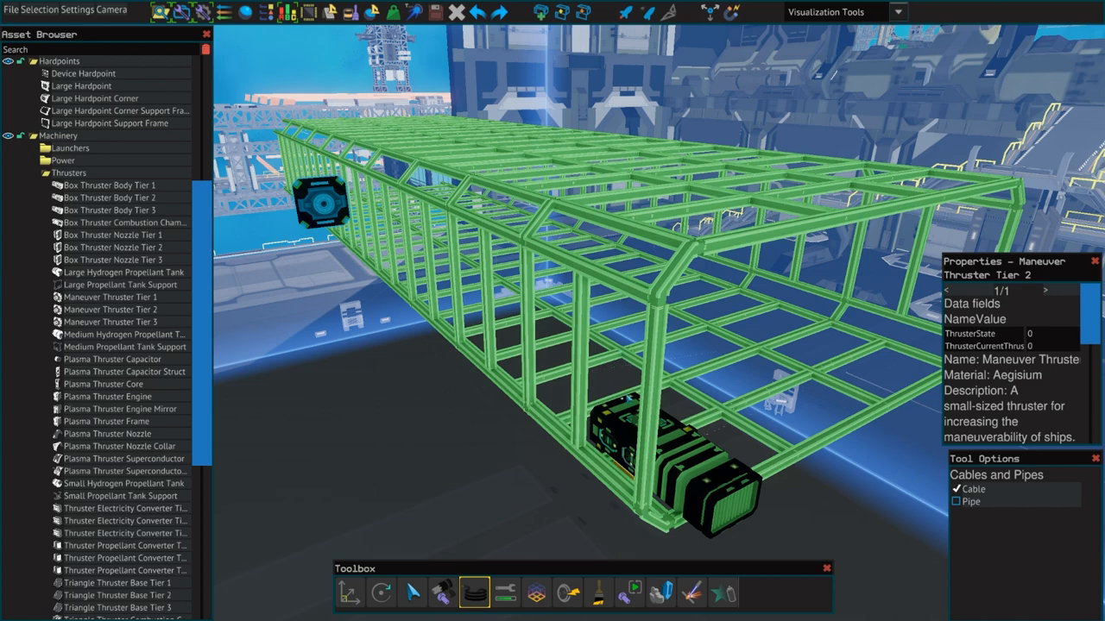
mouse_move(637, 421)
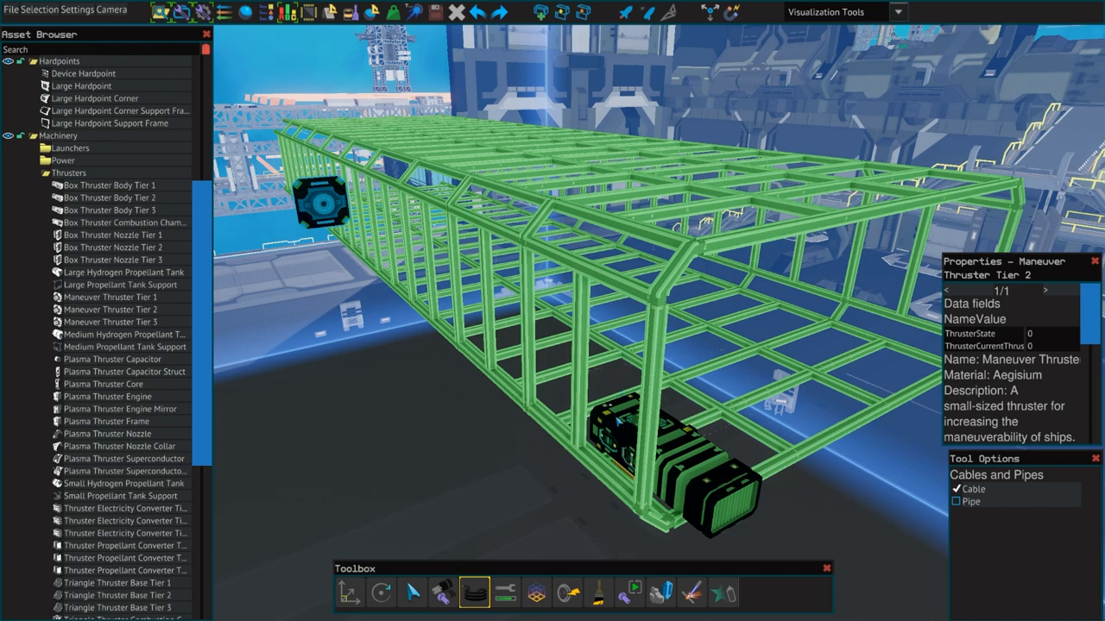